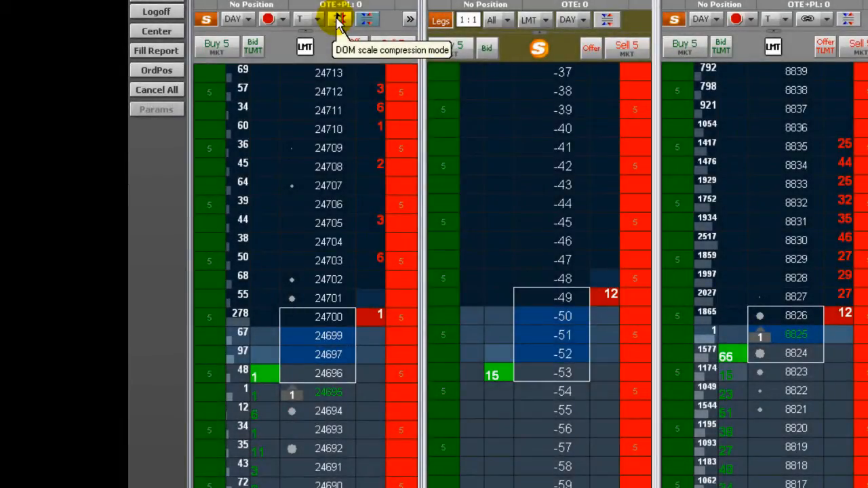
Step: Turn on DOM scale compression mode on the first DOMTrader ladder
{"action": "left_click", "coordinate": [340, 19]}
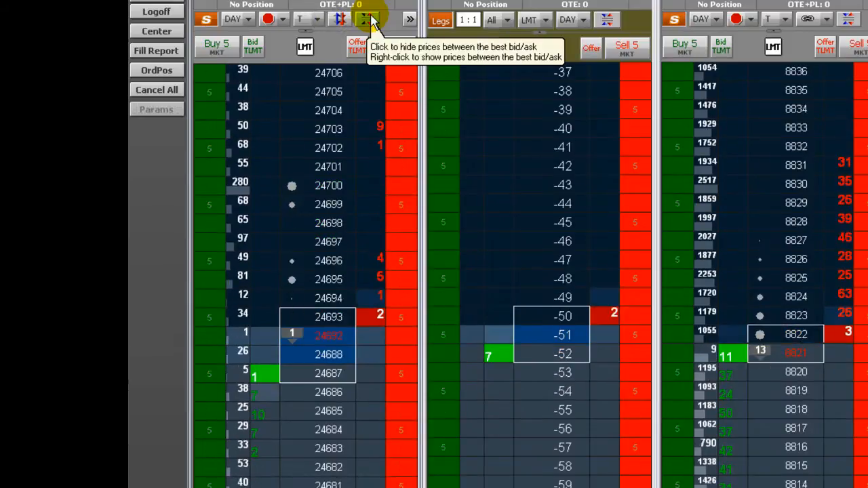
Step: Hide the prices lying between the best bid and best offer on the first ladder
{"action": "left_click", "coordinate": [366, 19]}
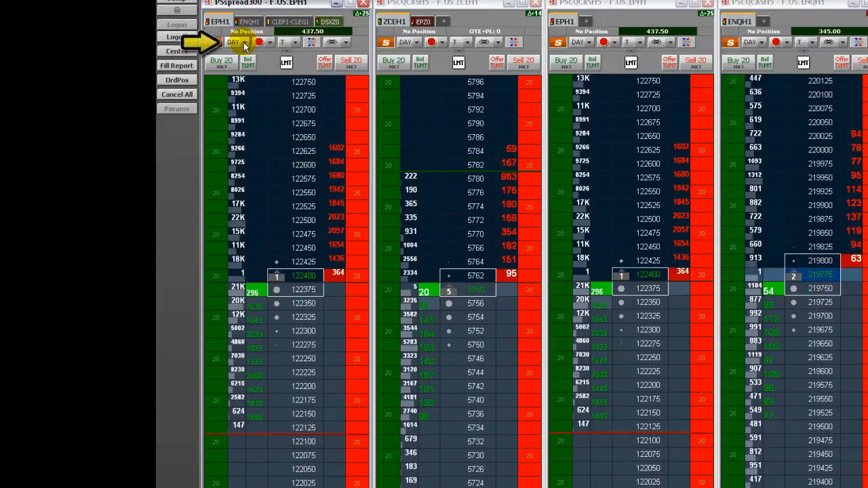
Step: Submit a 20-lot EPH1 ICBG DAY Iceberg buy at 122225, showing 20 percent
{"action": "left_click", "coordinate": [244, 42]}
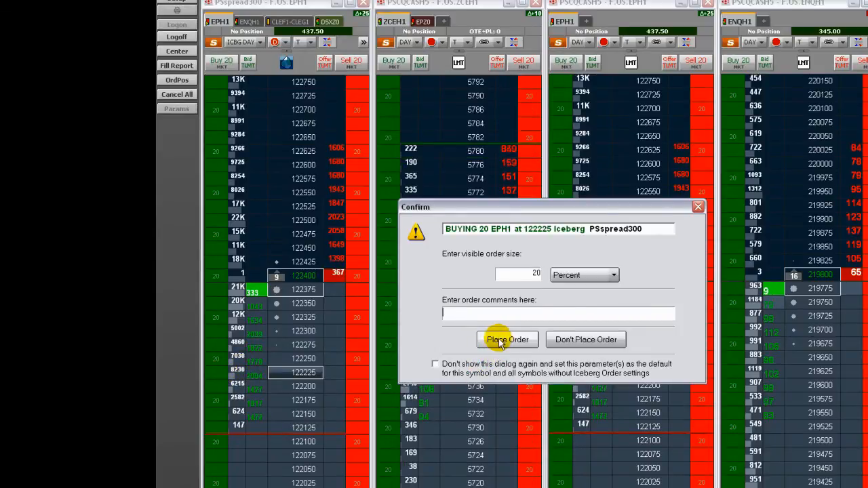
{"action": "left_click", "coordinate": [508, 339]}
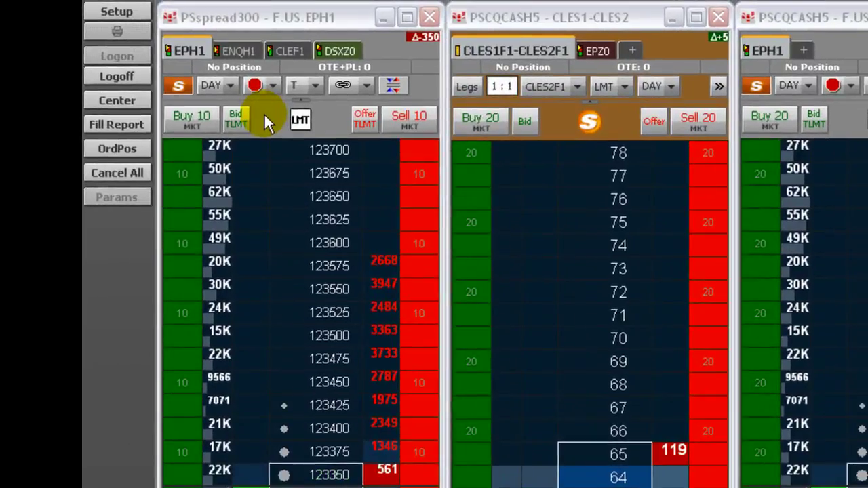
Step: Change the EPH1 ladder's order duration from DAY to ICBG DAY
{"action": "left_click", "coordinate": [300, 120]}
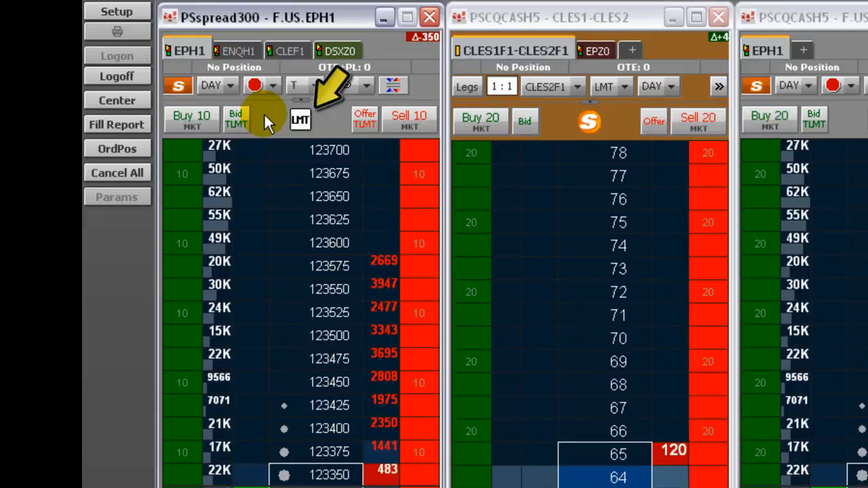
{"action": "left_click", "coordinate": [229, 86]}
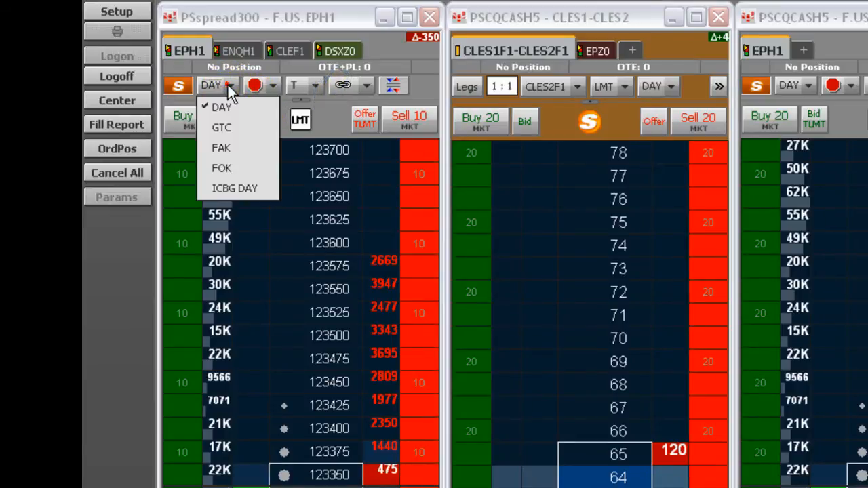
{"action": "left_click", "coordinate": [236, 189]}
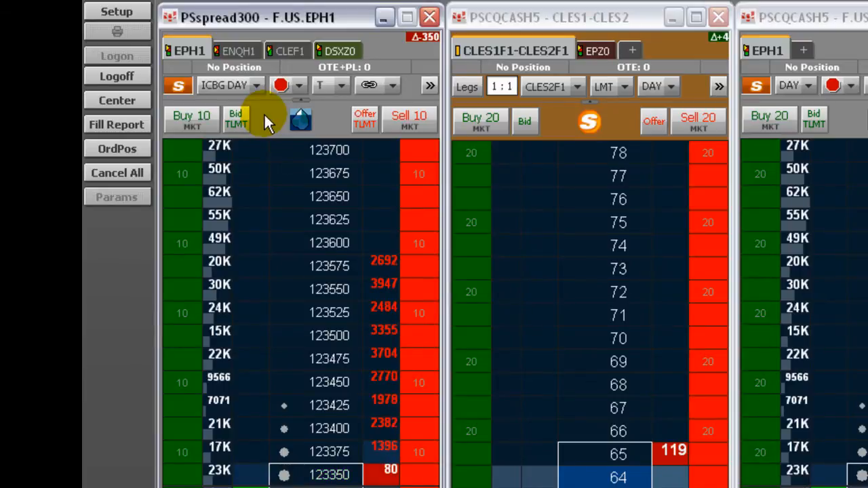
{"action": "mouse_move", "coordinate": [271, 112]}
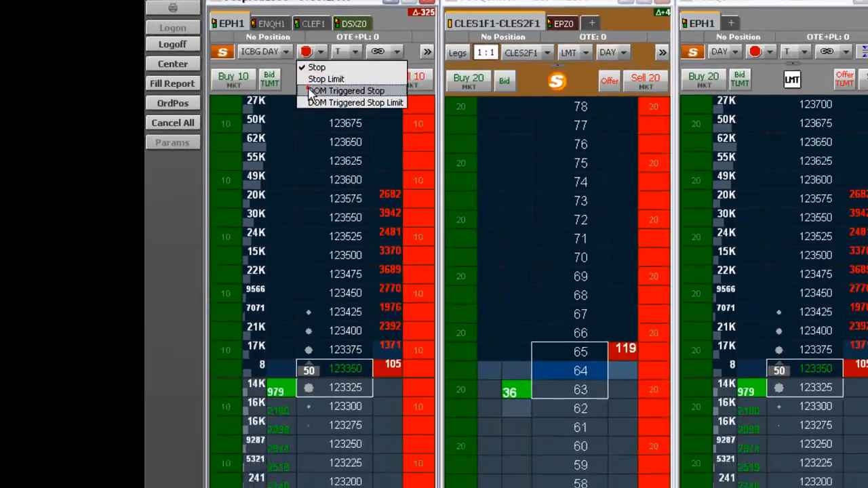
Step: Use DOM Triggered Stop and place a 10-lot EPH1 Iceberg buy at 123225
{"action": "left_click", "coordinate": [346, 90]}
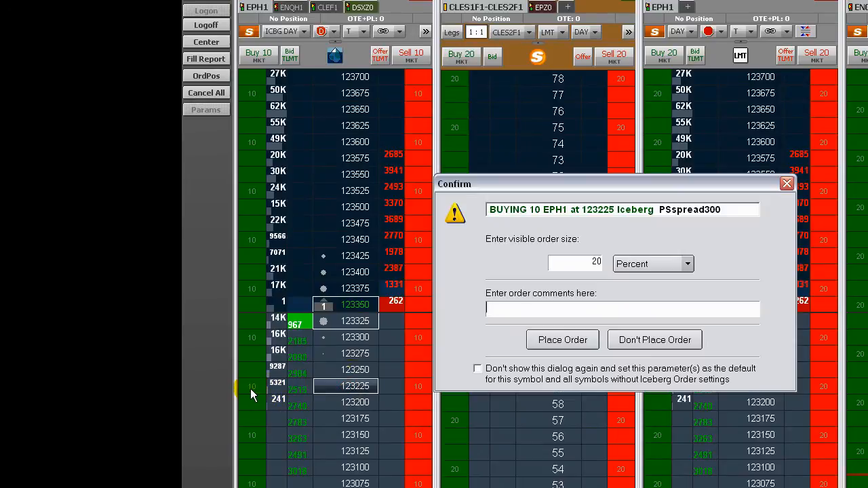
{"action": "left_click", "coordinate": [562, 340]}
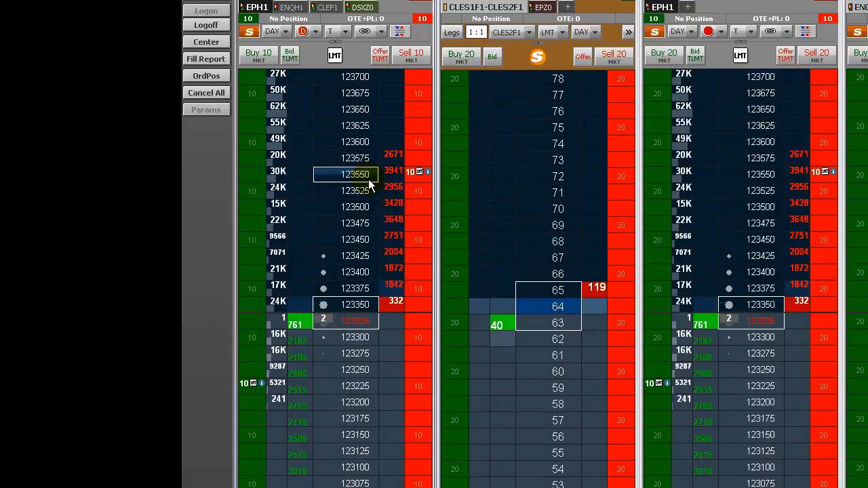
Step: Place 10-lot TLMT orders: a buy at bid 123325 and a sell at offer 123350
{"action": "left_click", "coordinate": [290, 57]}
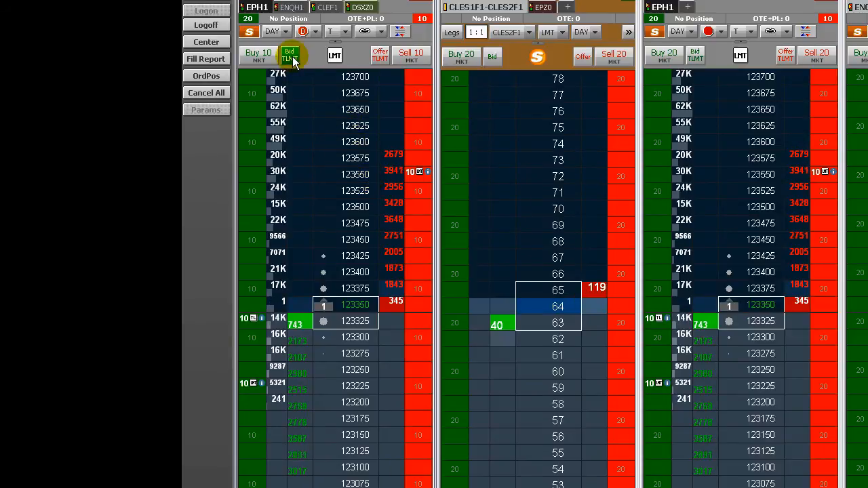
{"action": "left_click", "coordinate": [380, 55]}
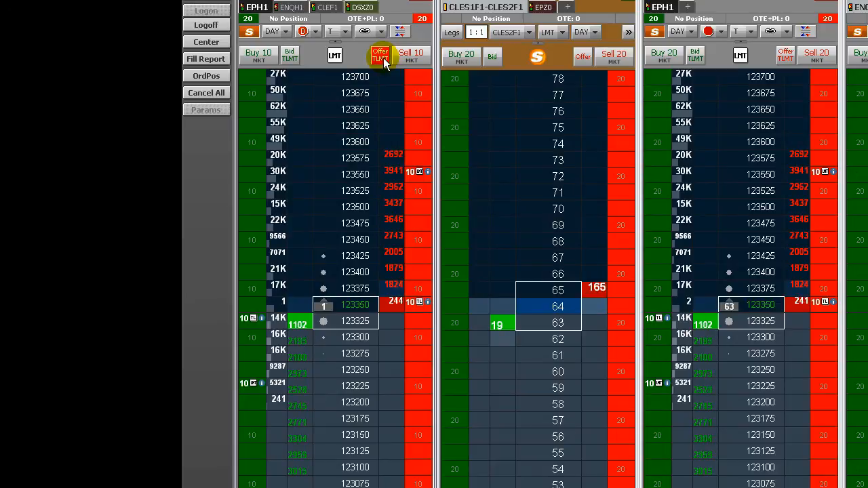